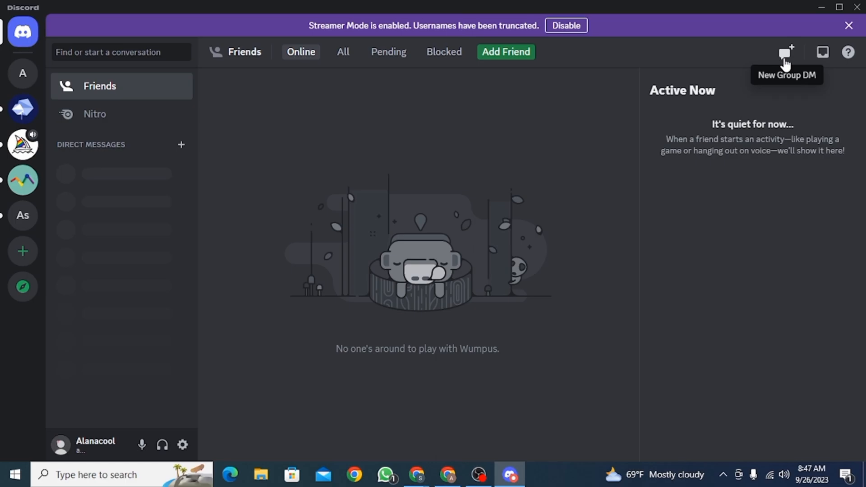
mouse_move(145, 419)
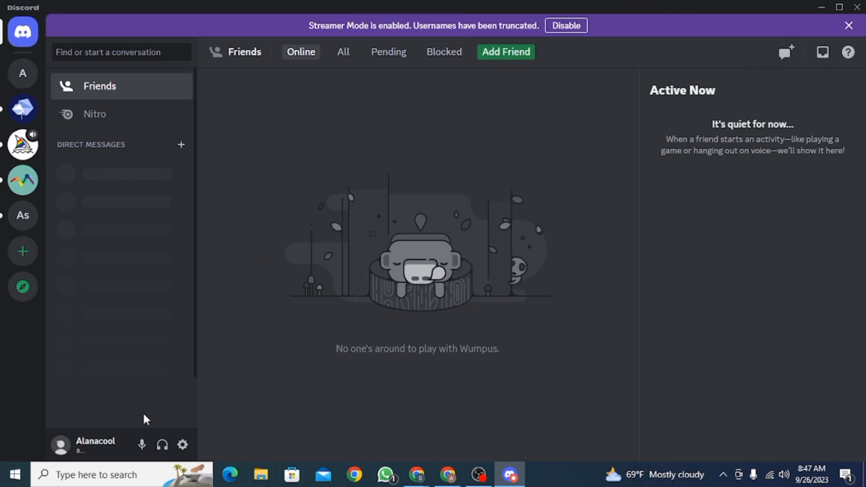
mouse_move(182, 445)
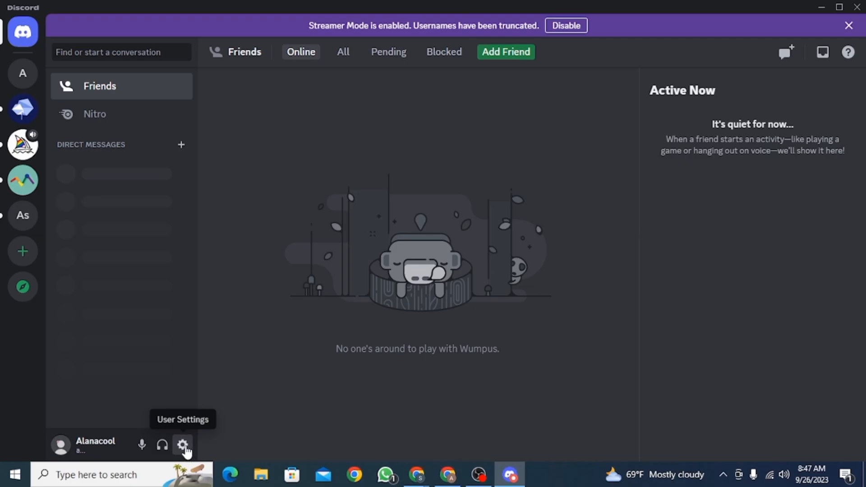
- Log out from User Settings and confirm, returning to the email and password login screen
click(183, 445)
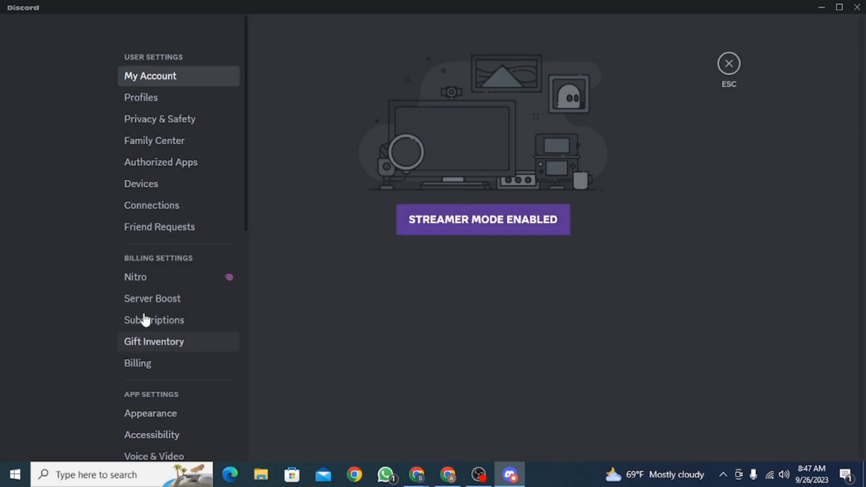
scroll(down, 3)
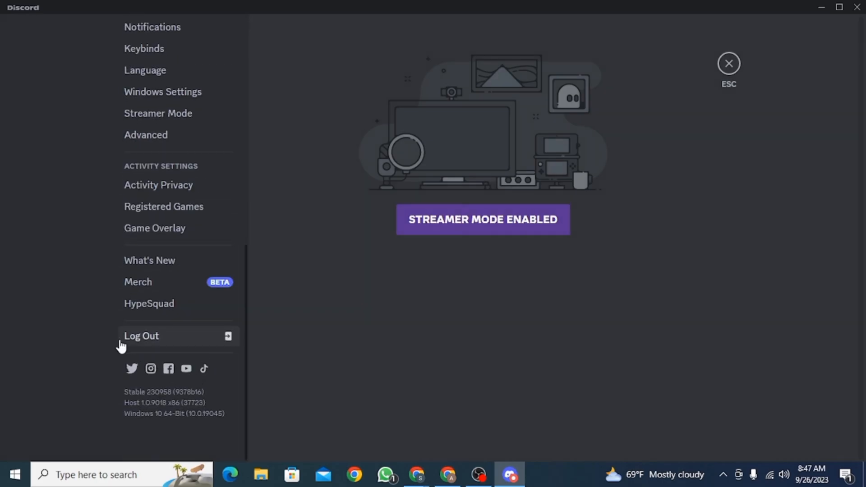
click(141, 336)
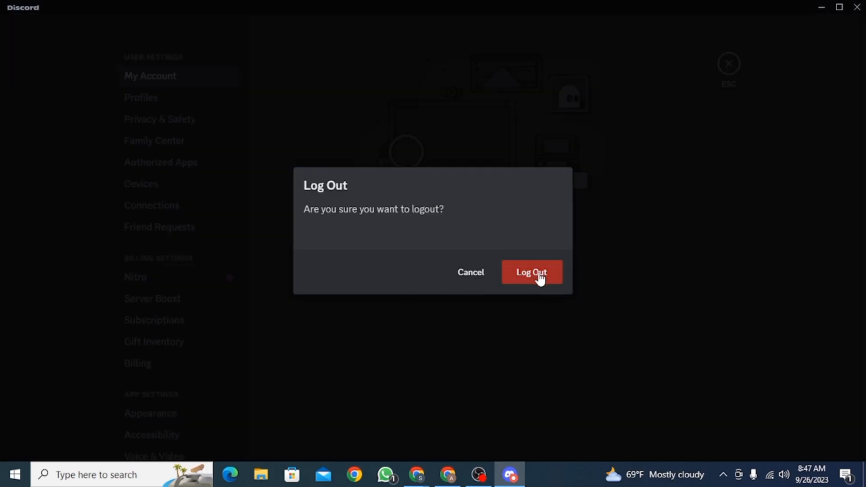
click(531, 272)
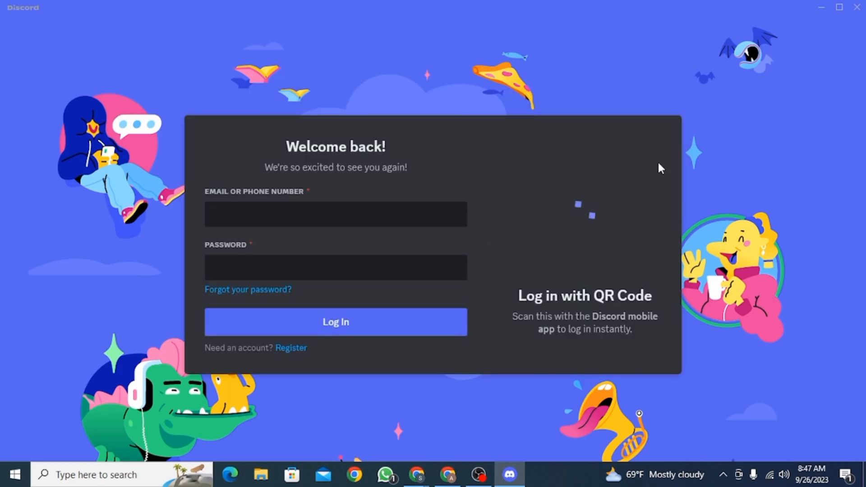
mouse_move(693, 238)
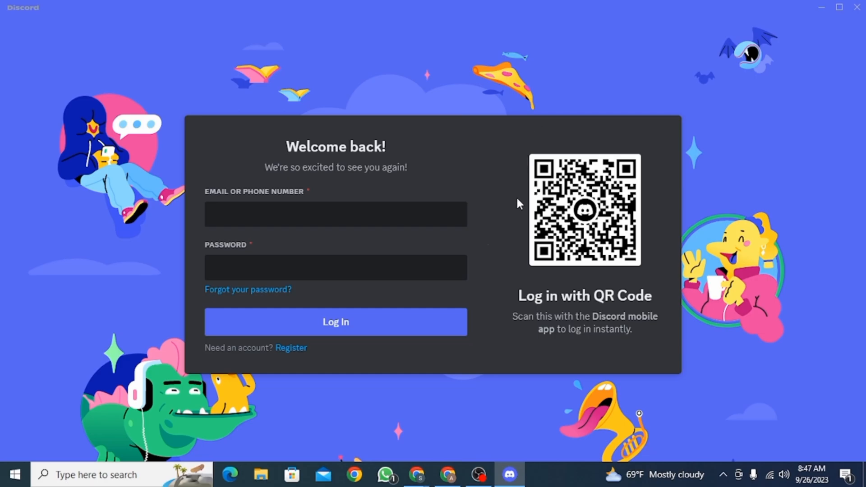
mouse_move(552, 116)
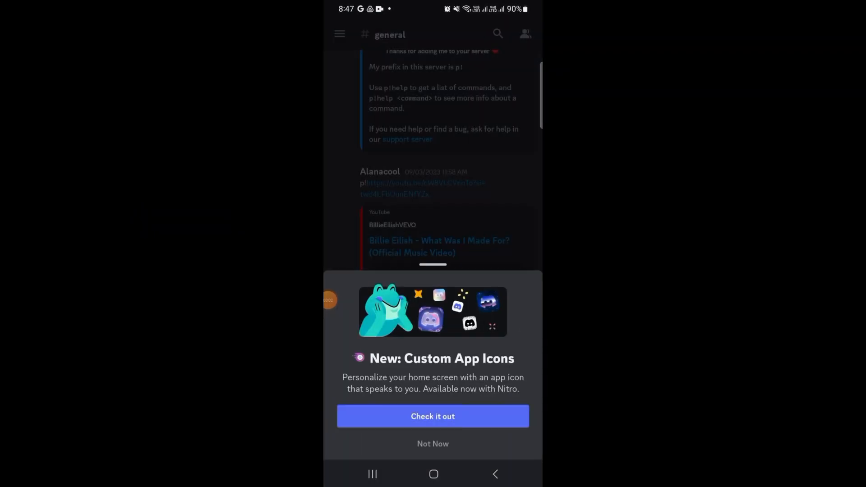
- On the phone, dismiss the app icon promotion and launch Scan QR Code from your profile settings
click(433, 444)
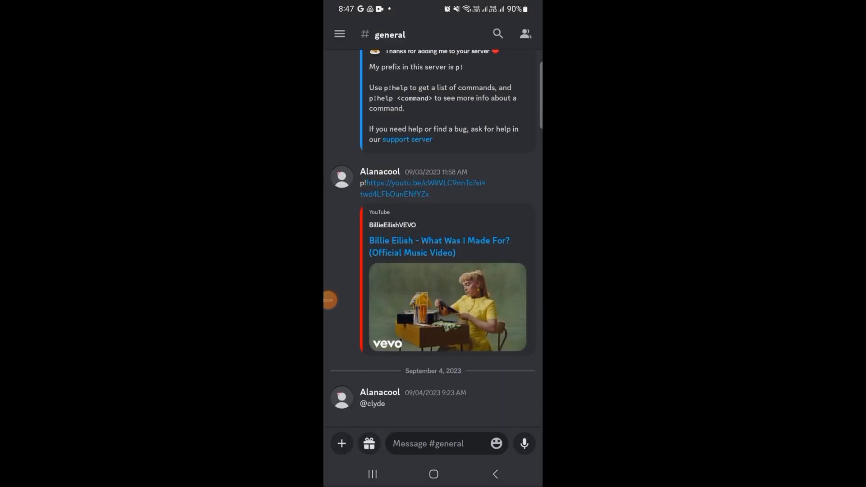
click(339, 34)
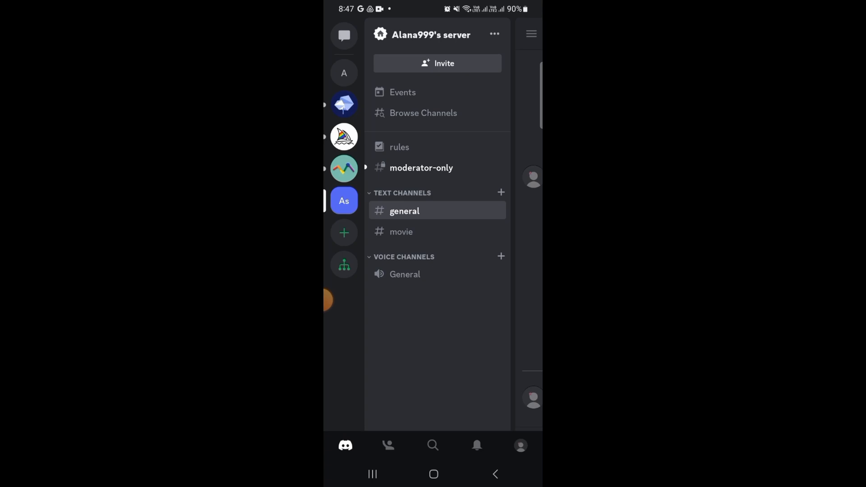
click(520, 445)
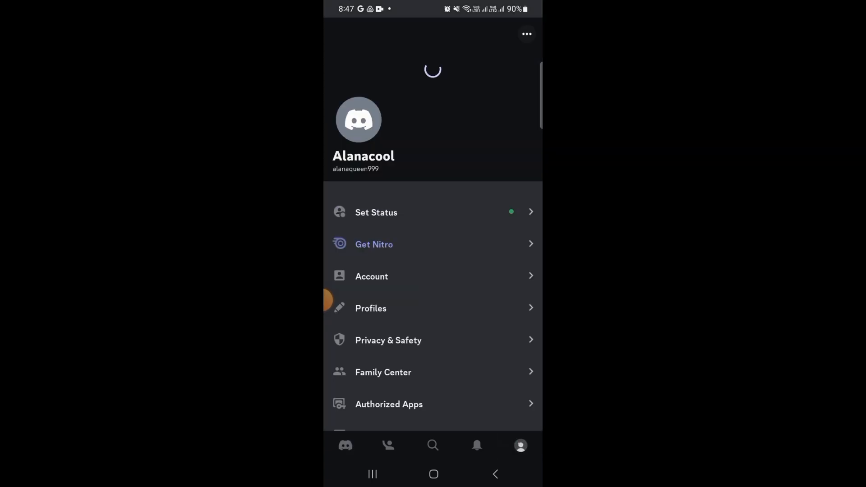
scroll(up, 3)
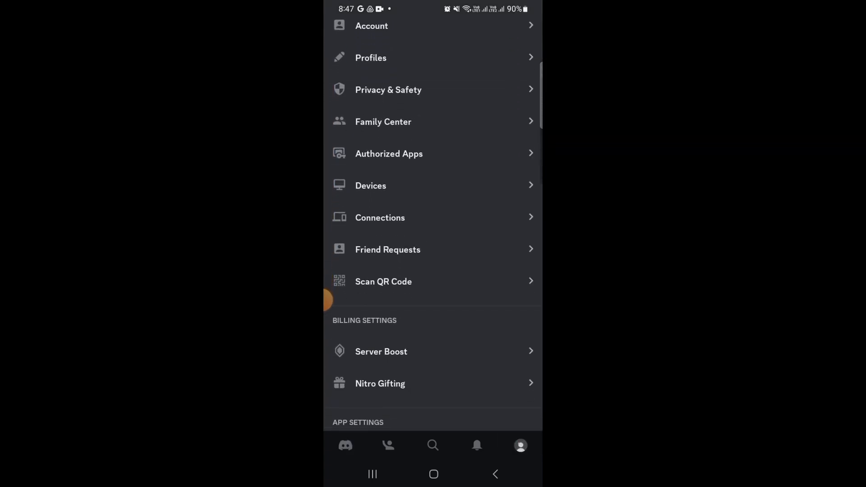
click(383, 281)
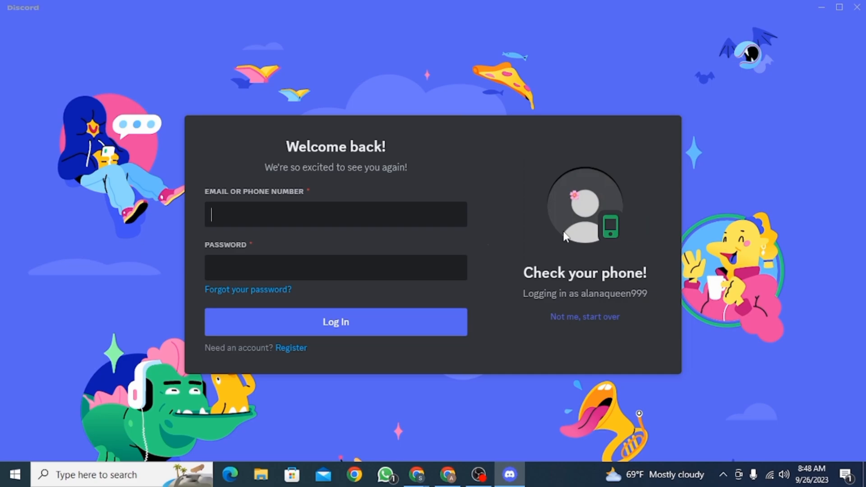
- Approve the login on the phone so the desktop app starts signing in
click(334, 321)
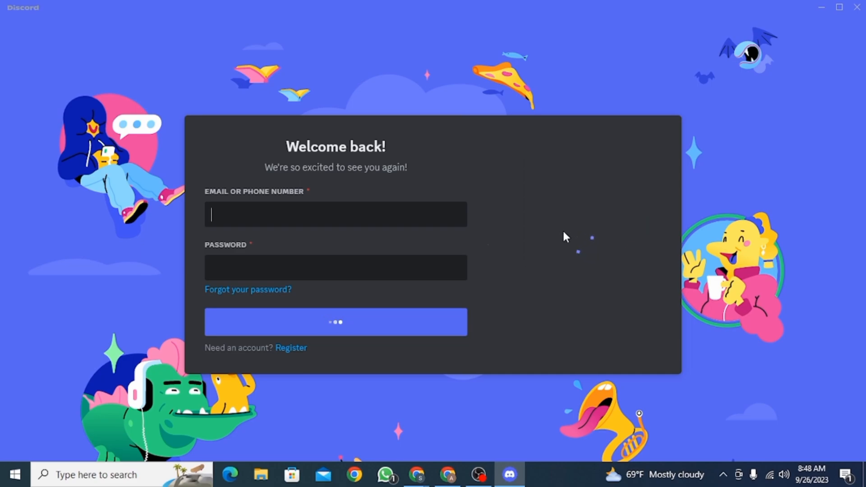